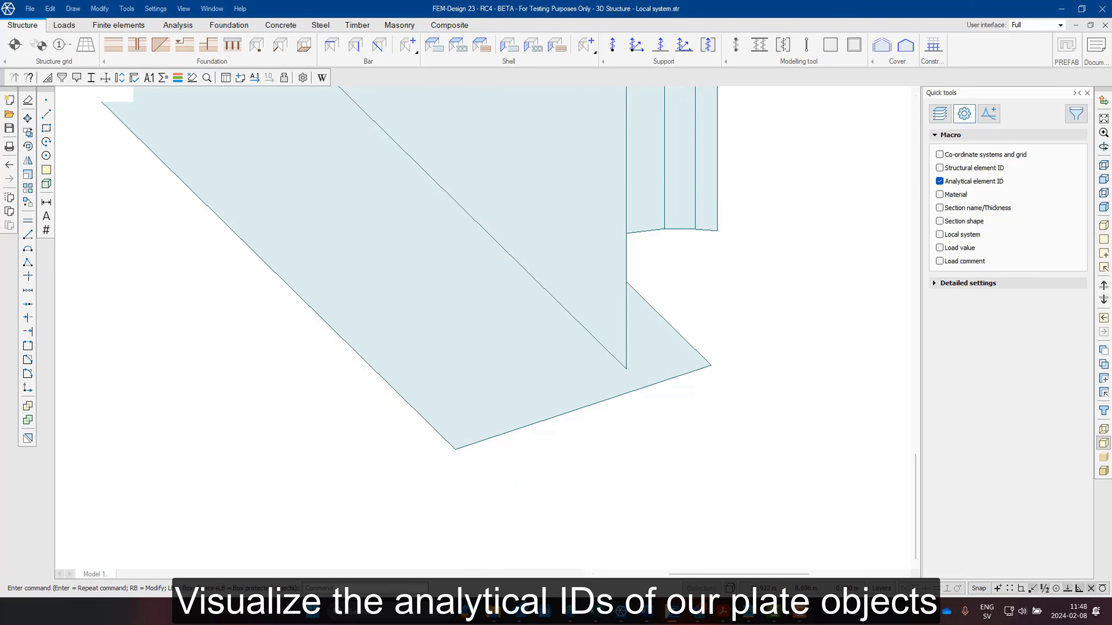
# Set the bottom slab plates' identifier to 'Bottom plate' in Plane plate properties.
pyautogui.click(433, 45)
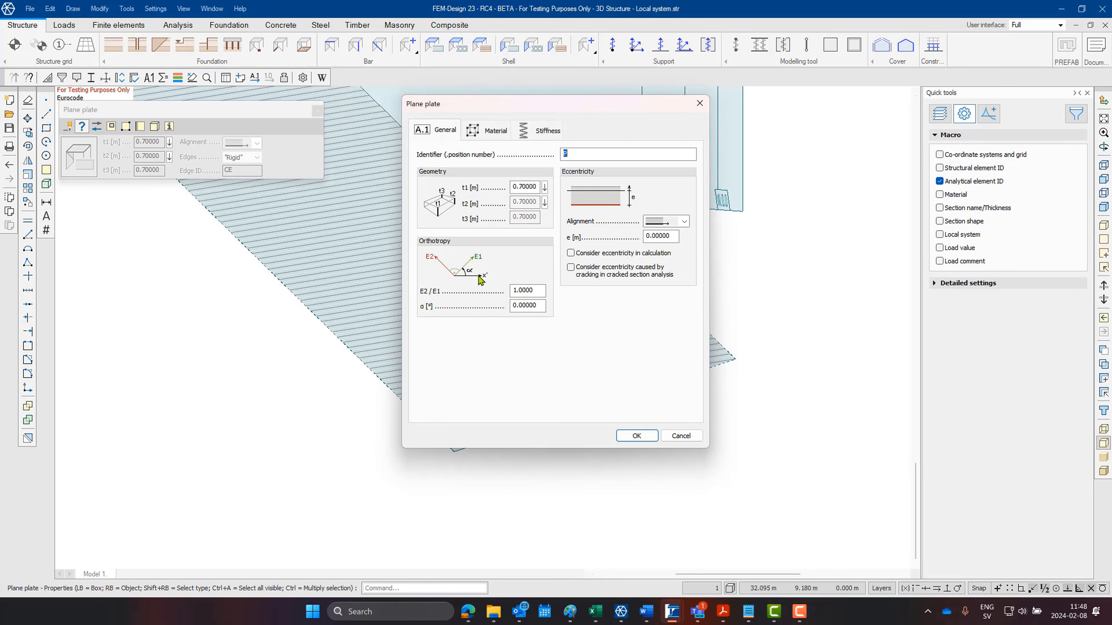
pyautogui.write('Bo')
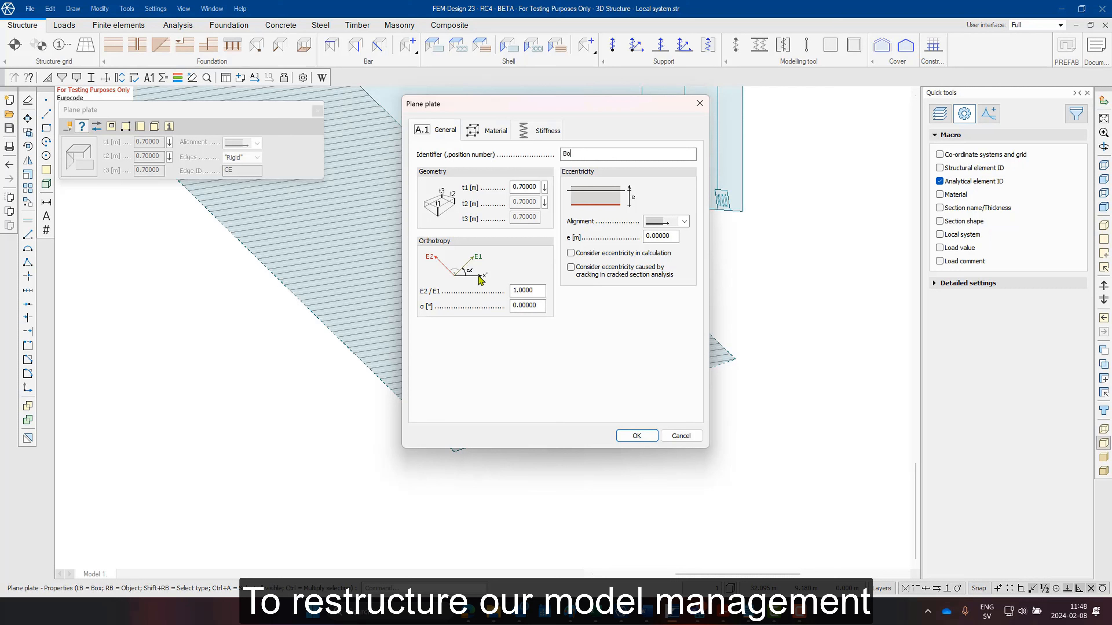
pyautogui.write('Bottom plate')
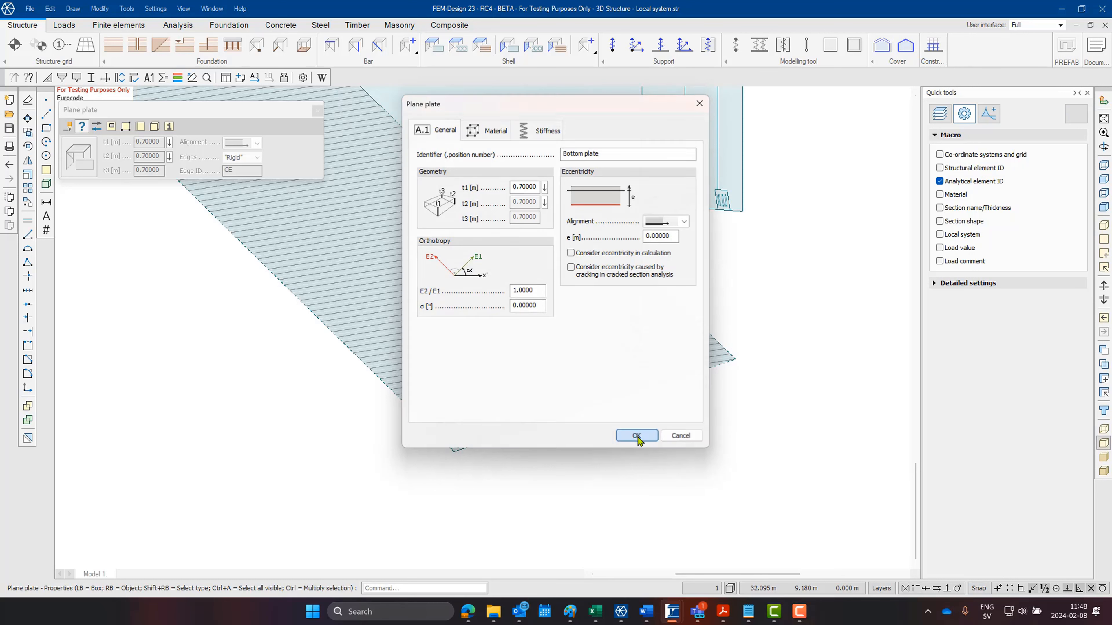
pyautogui.click(635, 436)
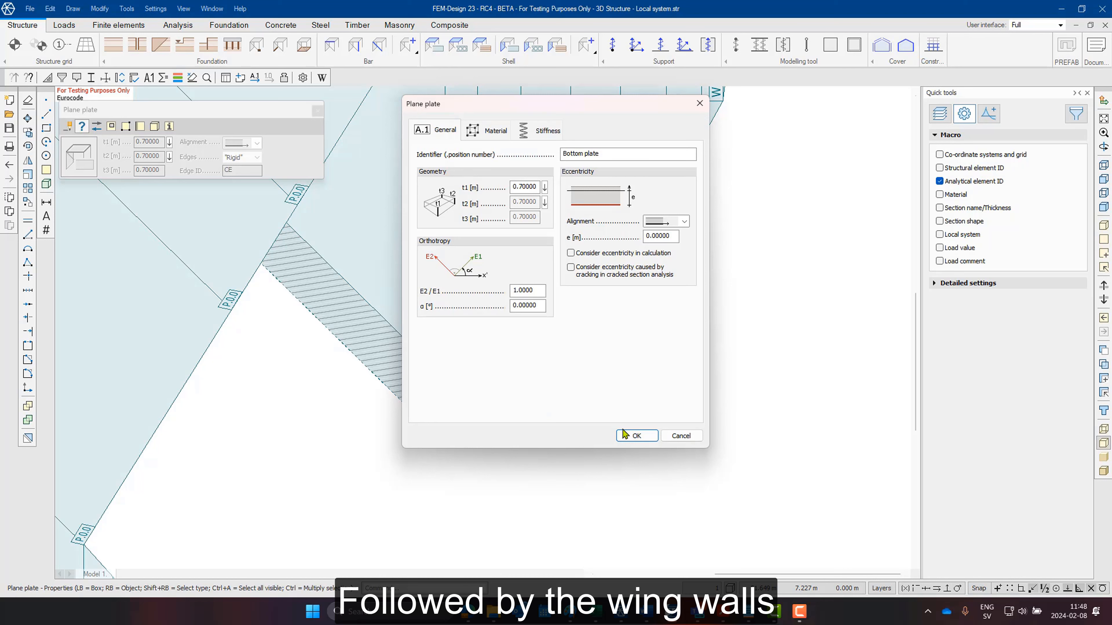
# Set the 0.6 m front wall plates' identifier to 'Front wall'.
pyautogui.click(635, 435)
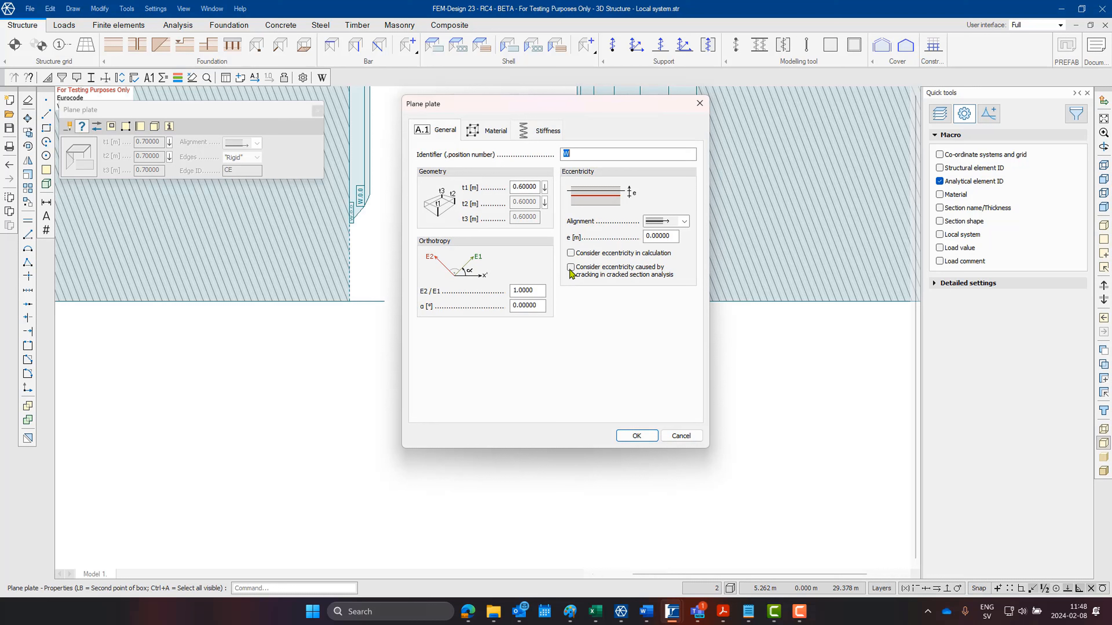
pyautogui.write('Front wall')
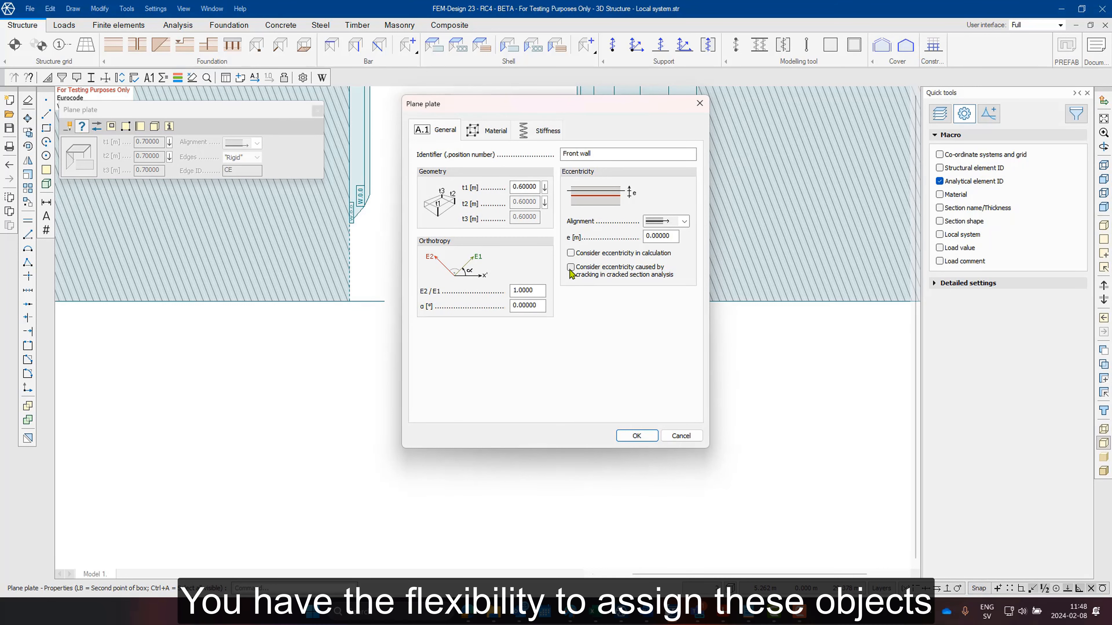
pyautogui.click(636, 435)
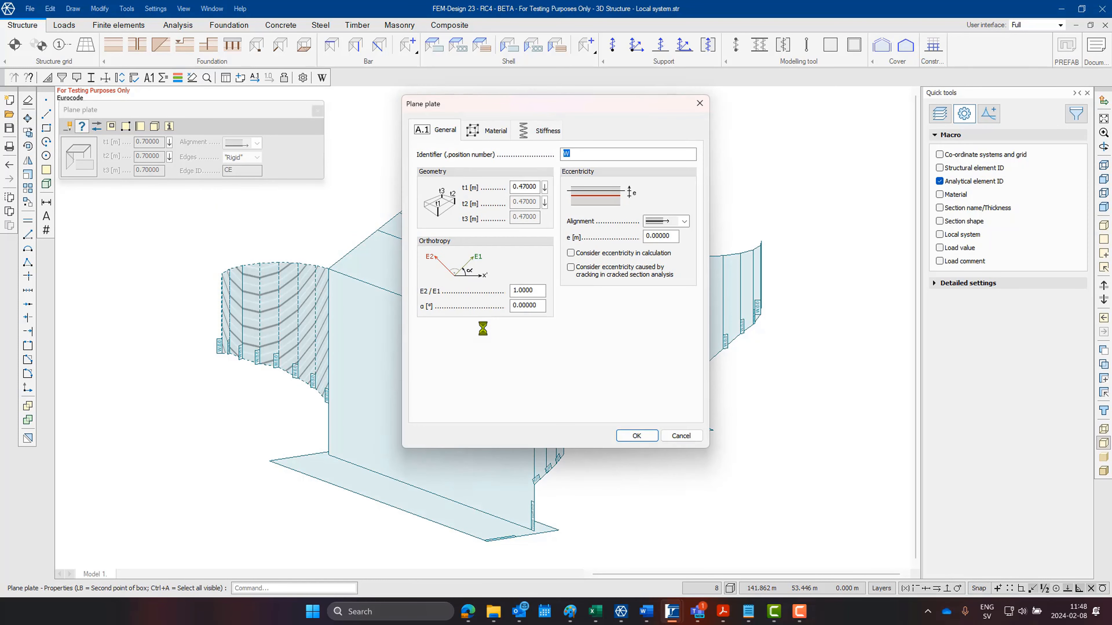
# Set the identifier 'Wing wall' on the curved wing wall plate groups on both sides.
pyautogui.write('Wing wall')
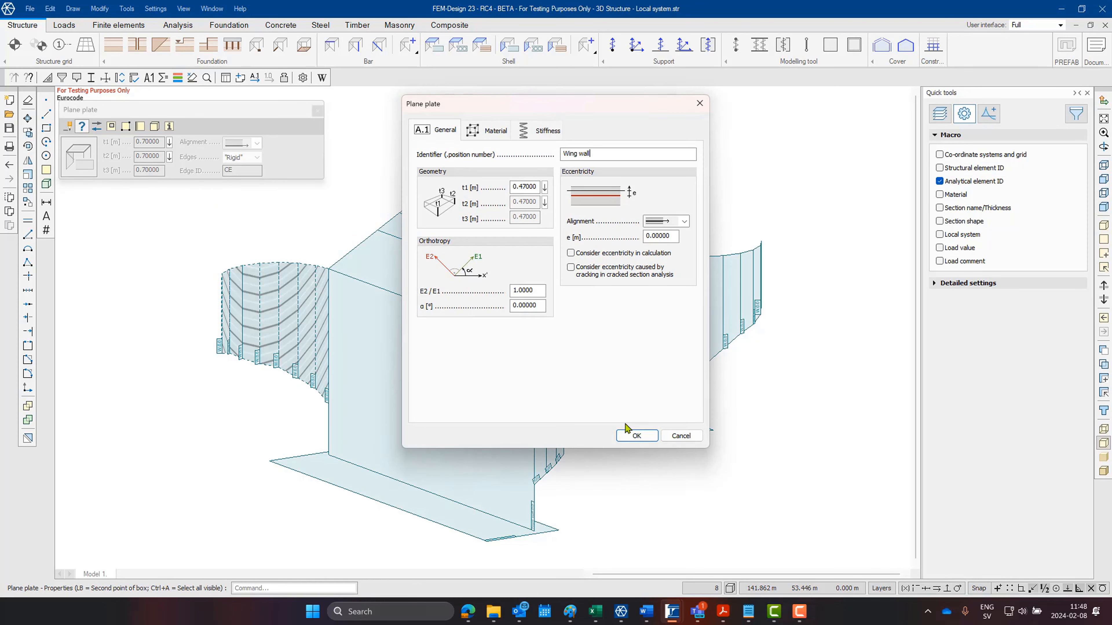
pyautogui.click(636, 435)
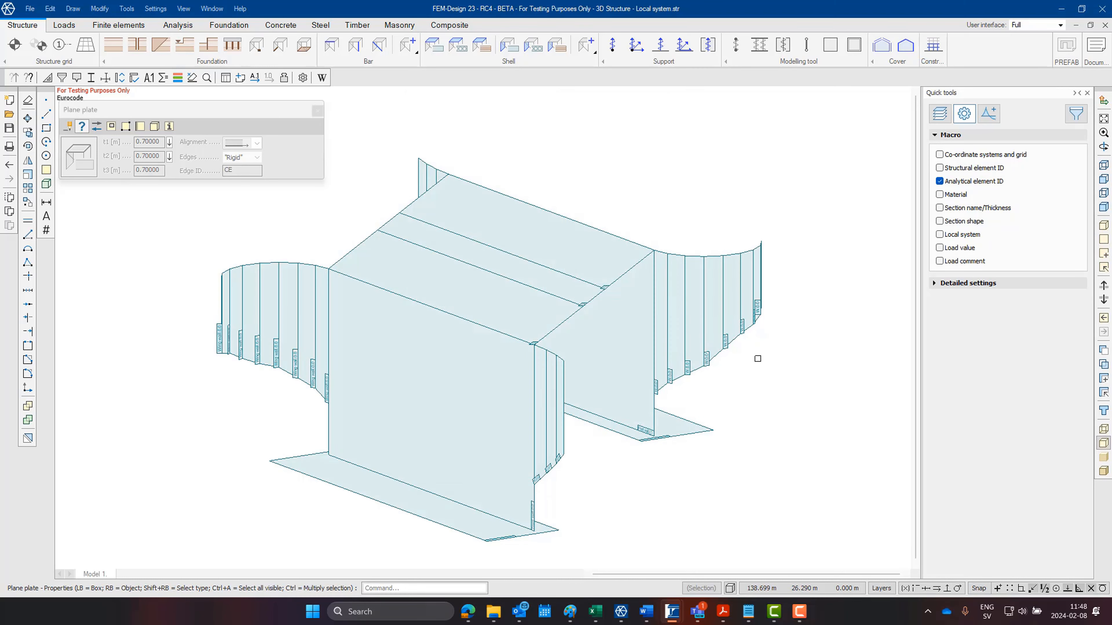
pyautogui.click(757, 359)
pyautogui.write('Wing')
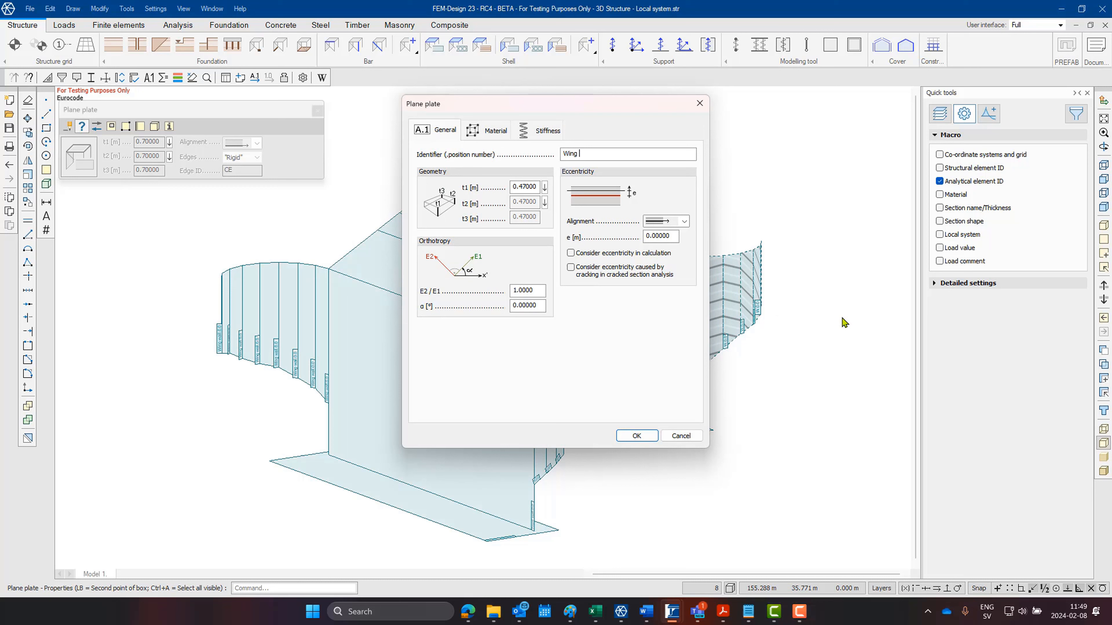
pyautogui.click(635, 436)
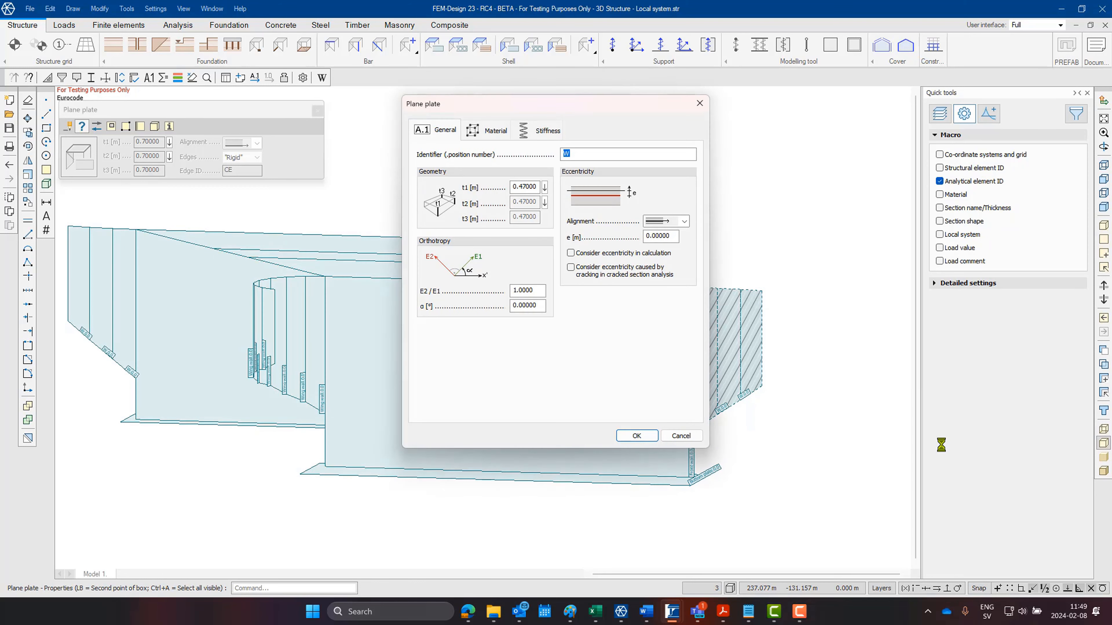
pyautogui.write('Wing wall')
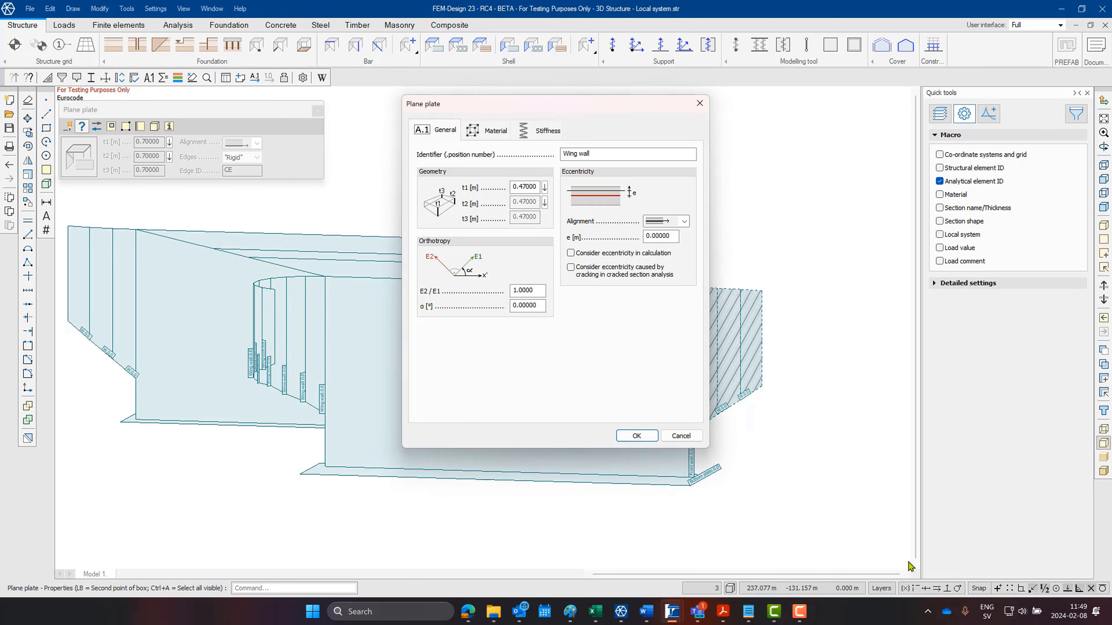
pyautogui.click(635, 435)
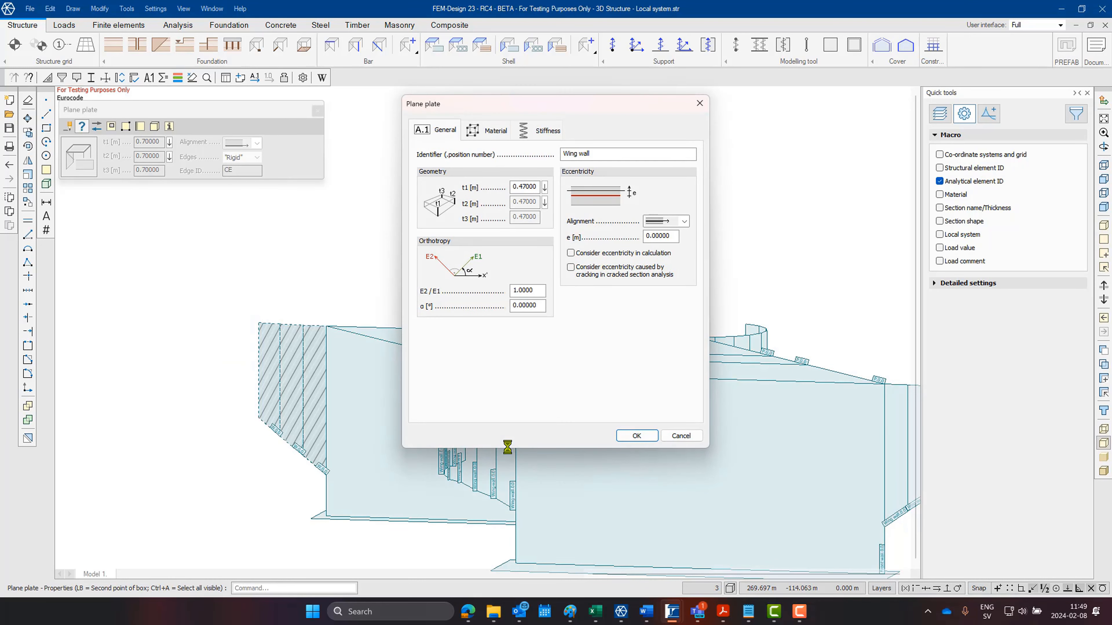
pyautogui.click(635, 435)
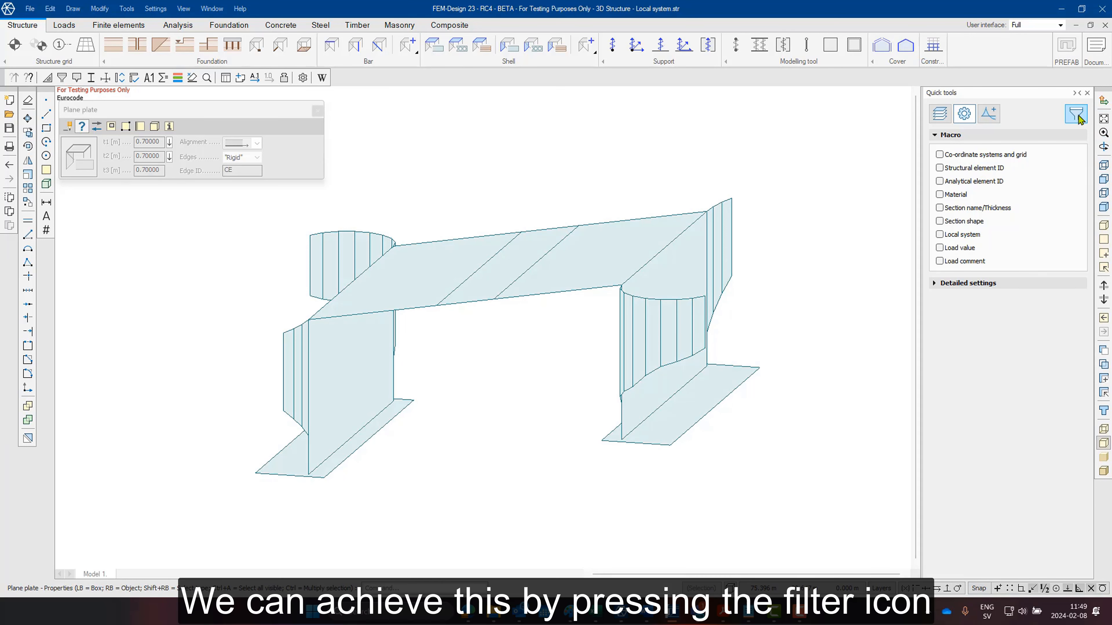
# Show the identifier/material/thickness overview and start the Numbering tool for the plates.
pyautogui.click(1076, 113)
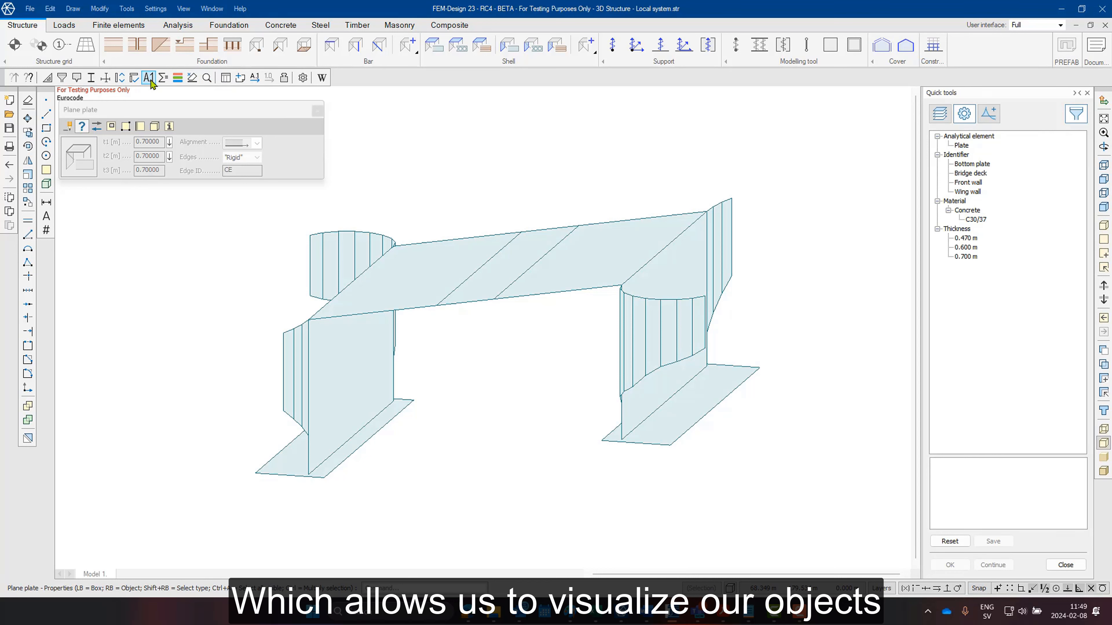
pyautogui.click(148, 78)
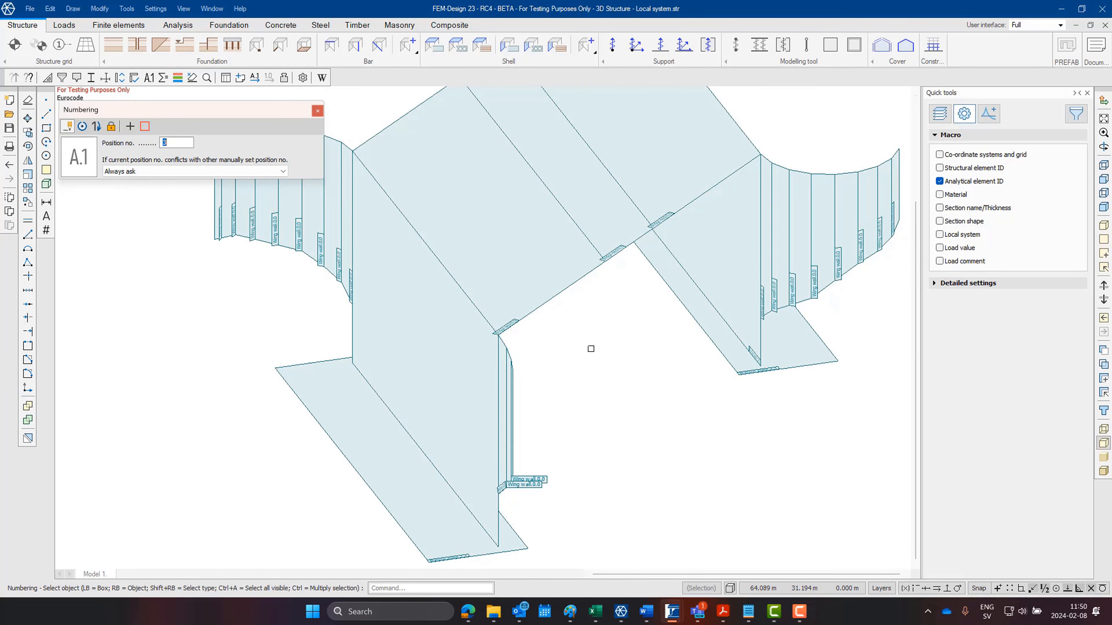
# Assign consecutive position numbers to the wing wall plates, the second getting position 5.
pyautogui.click(600, 224)
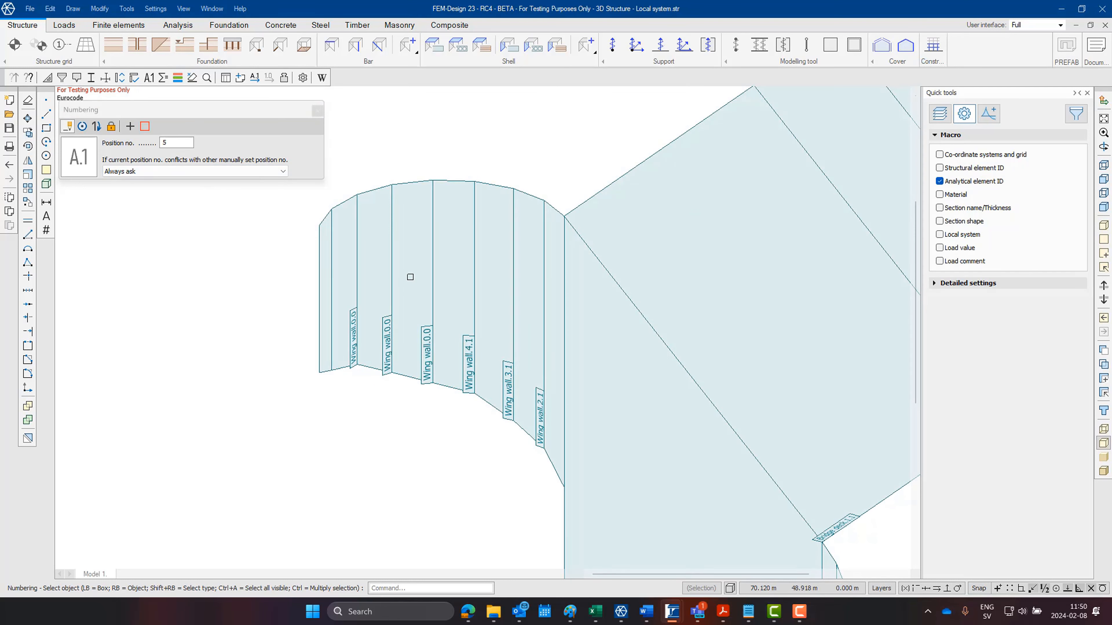
pyautogui.click(344, 273)
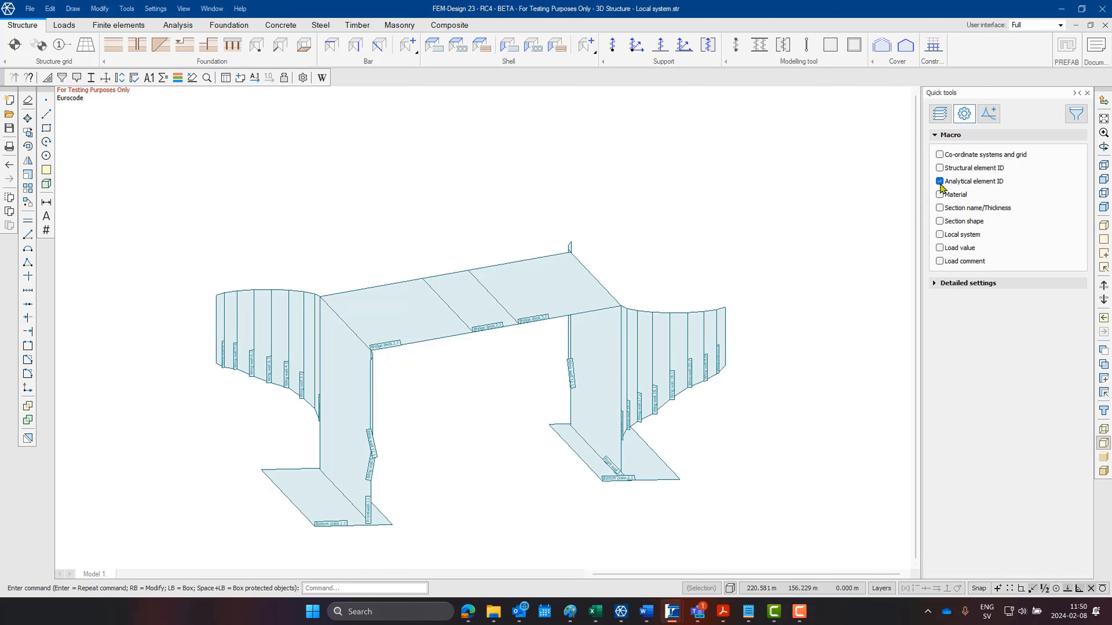
# Choose C35/45 concrete for the plates and confirm the material settings.
pyautogui.click(1076, 113)
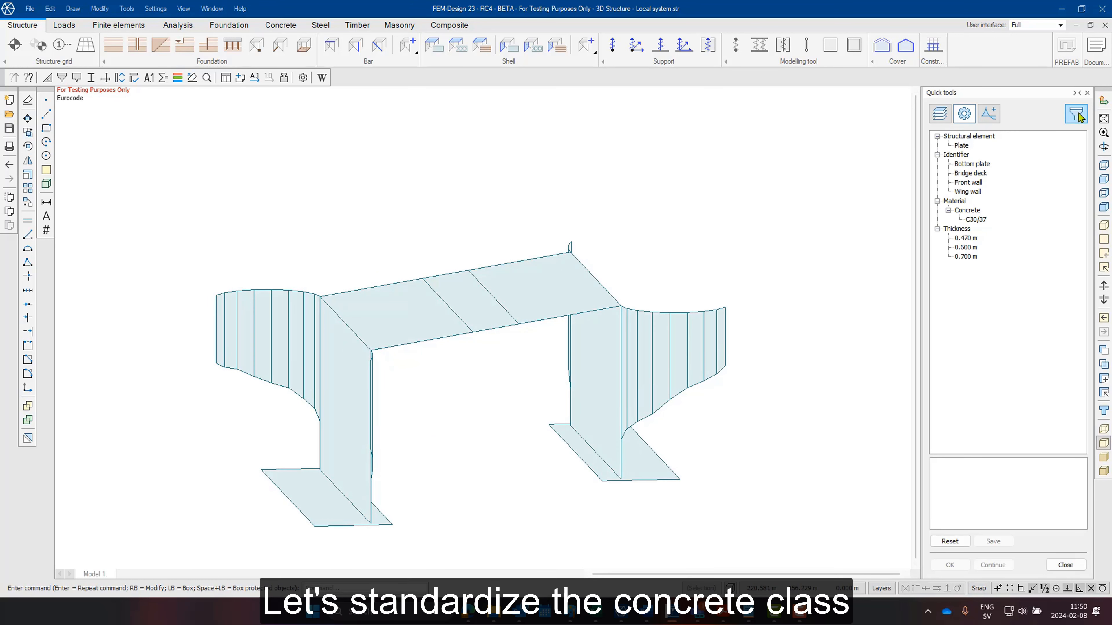
pyautogui.click(1076, 113)
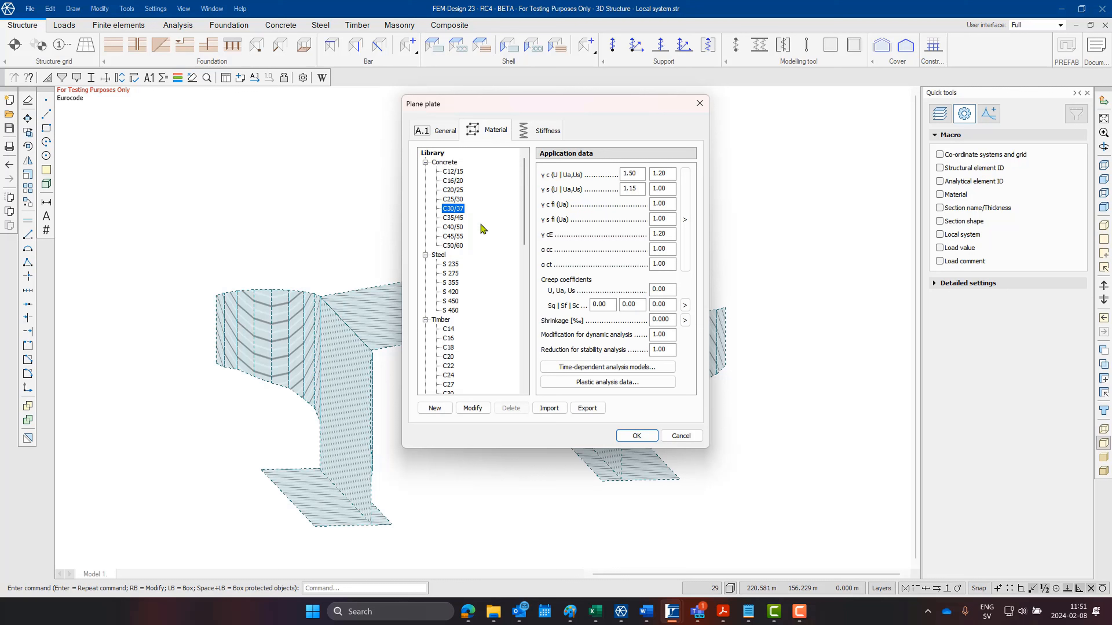
pyautogui.click(451, 218)
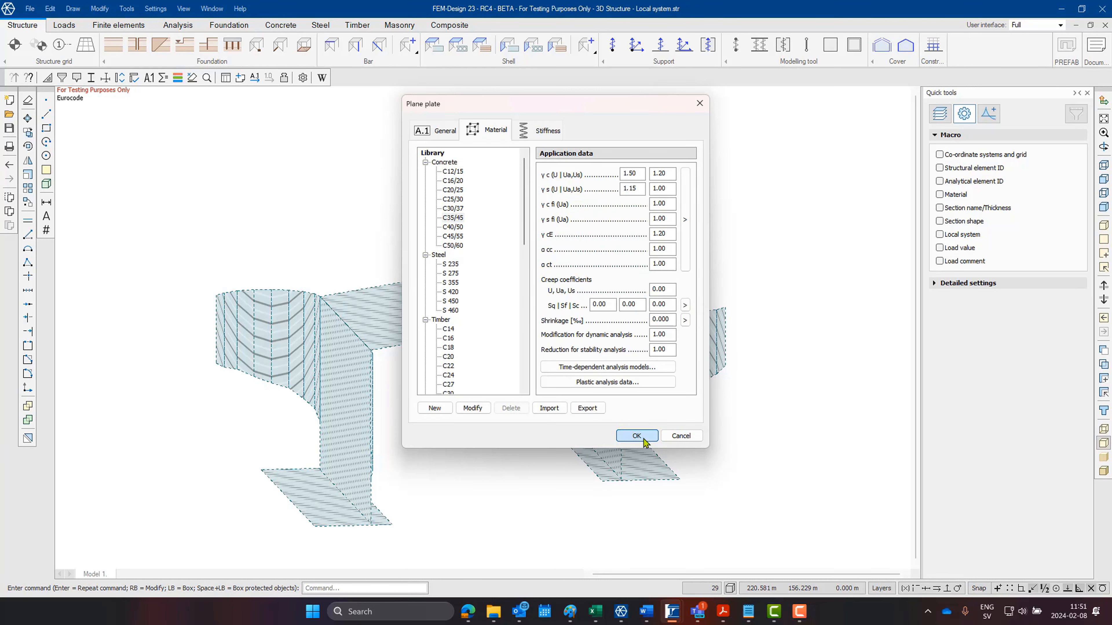
pyautogui.click(635, 435)
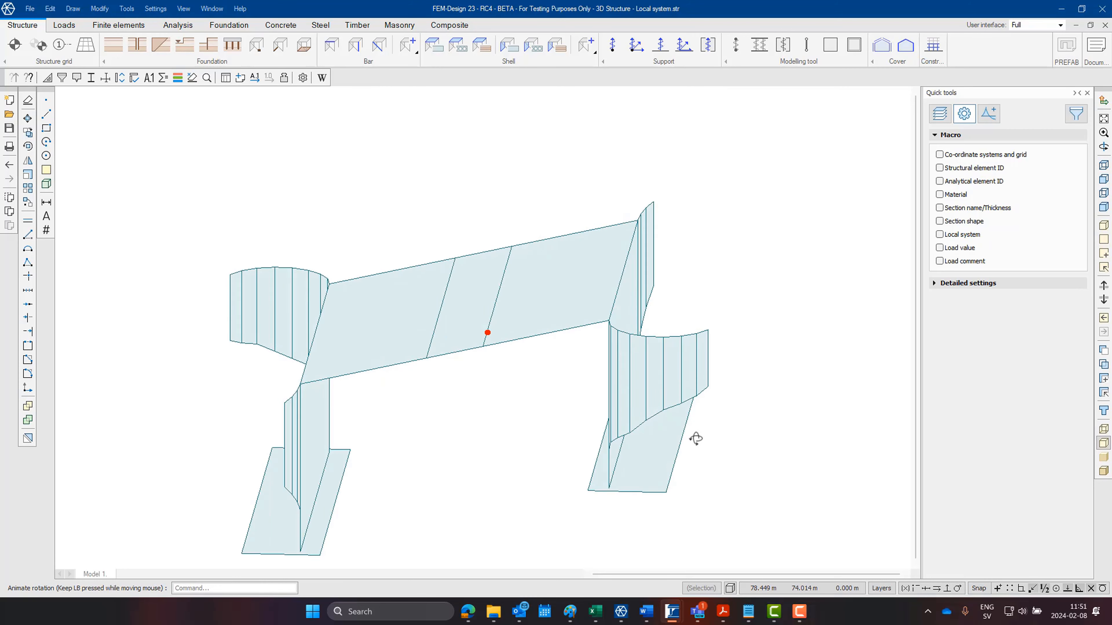
pyautogui.click(1076, 113)
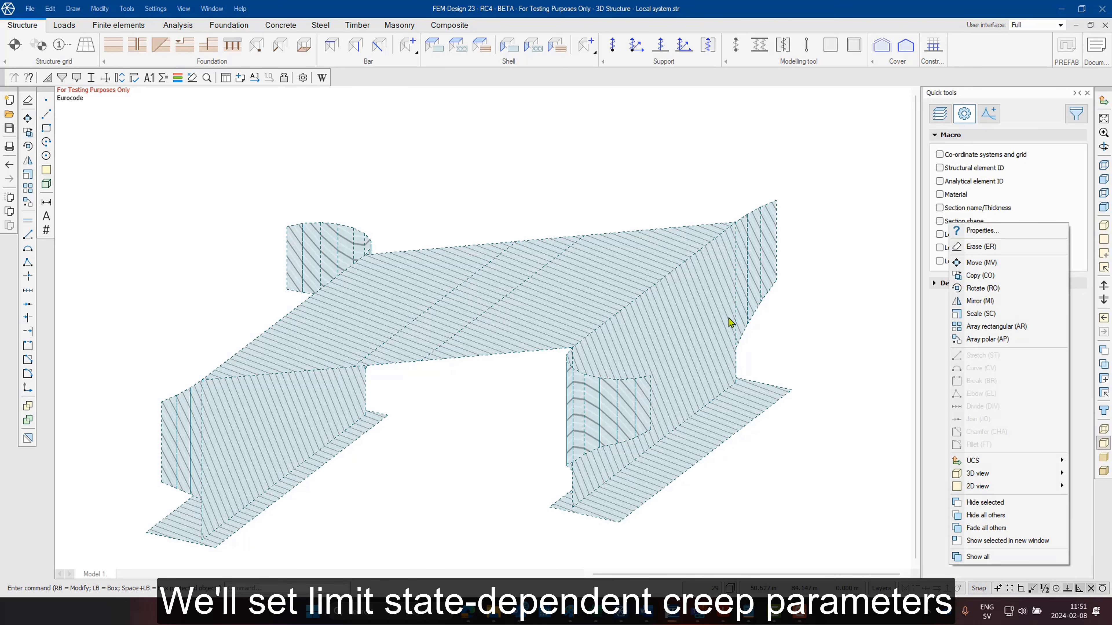
# Make the selected plates C35/45 concrete in their properties.
pyautogui.click(982, 230)
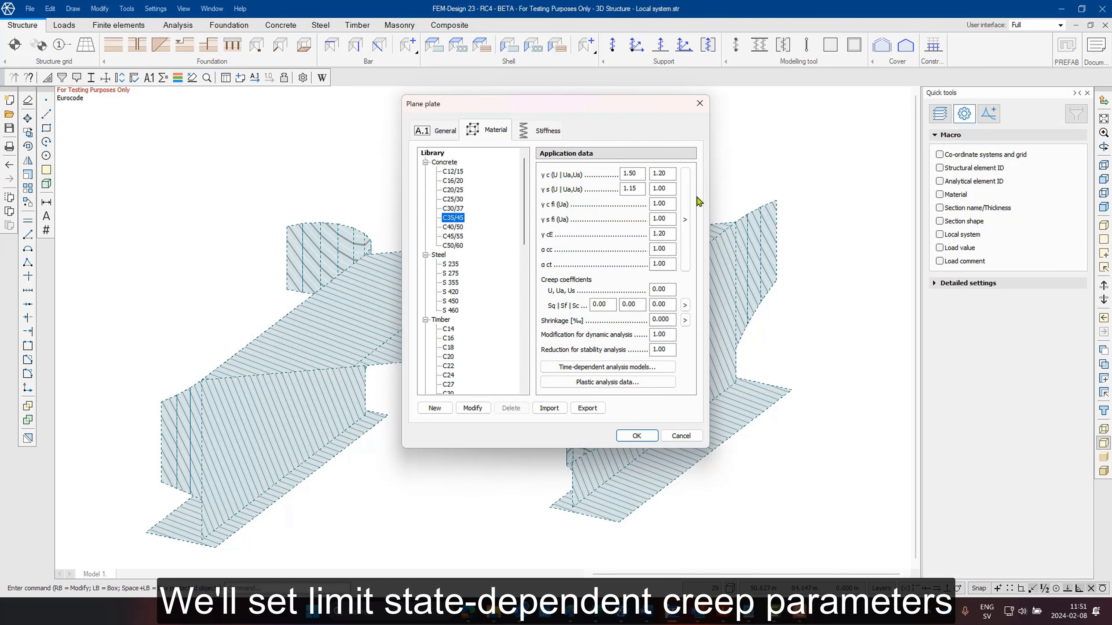
pyautogui.click(684, 305)
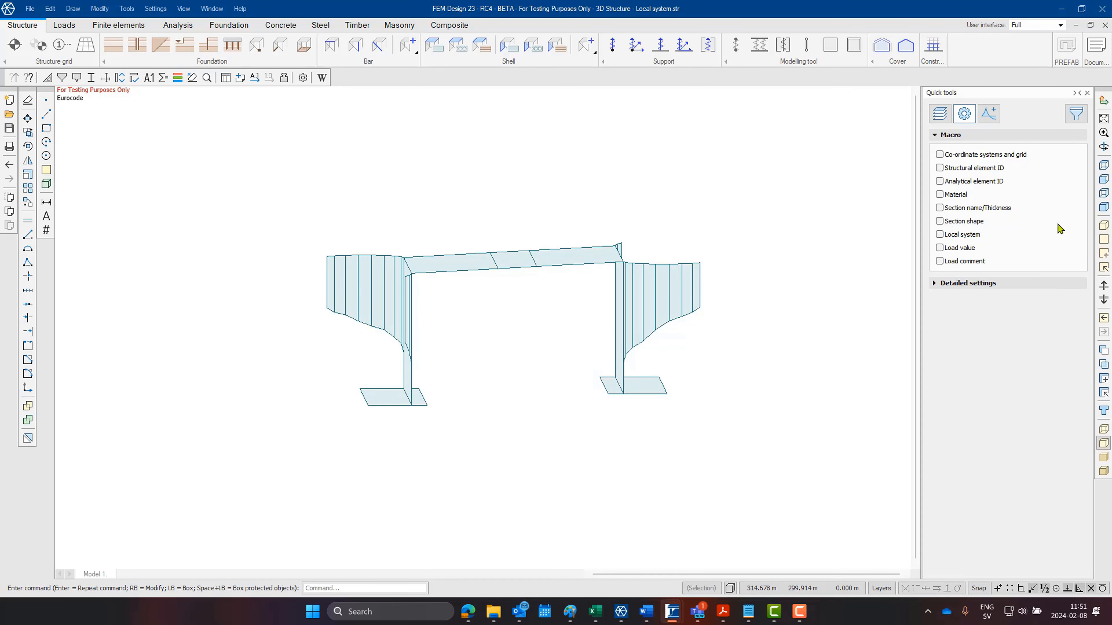
pyautogui.moveTo(434, 44)
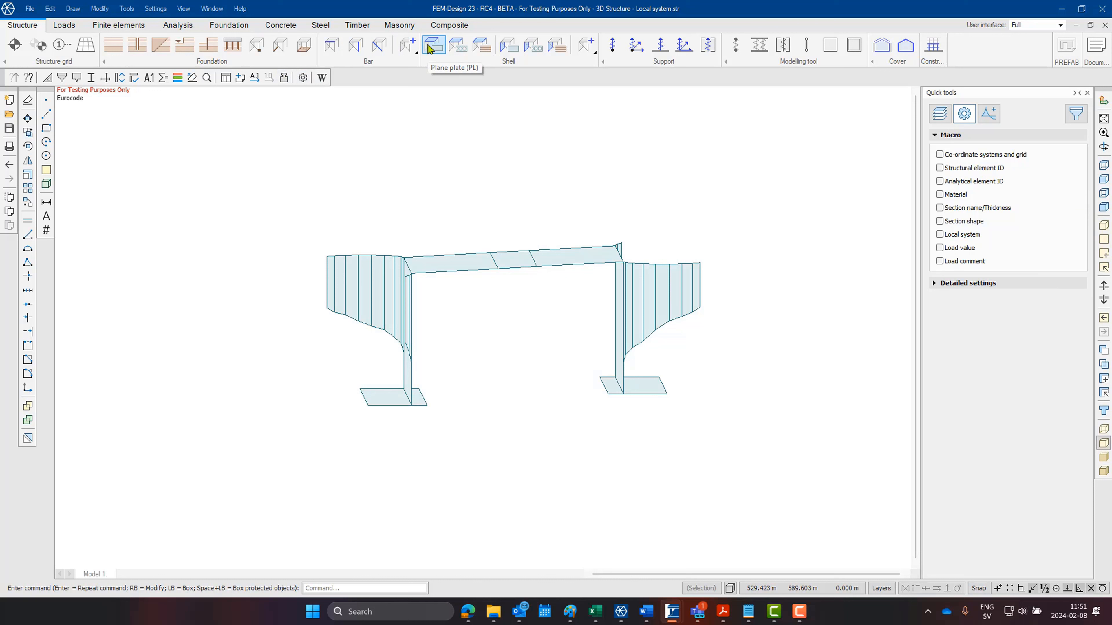
pyautogui.click(433, 45)
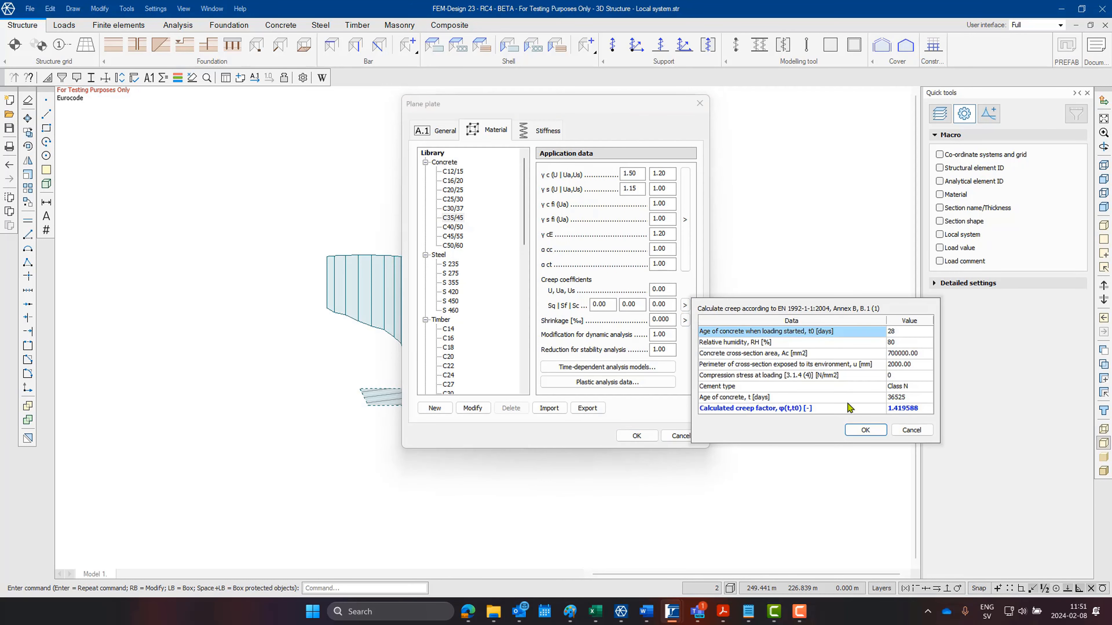
# Calculate and apply a creep coefficient of 1.42 for a 700000 mm² cross-section.
pyautogui.click(910, 331)
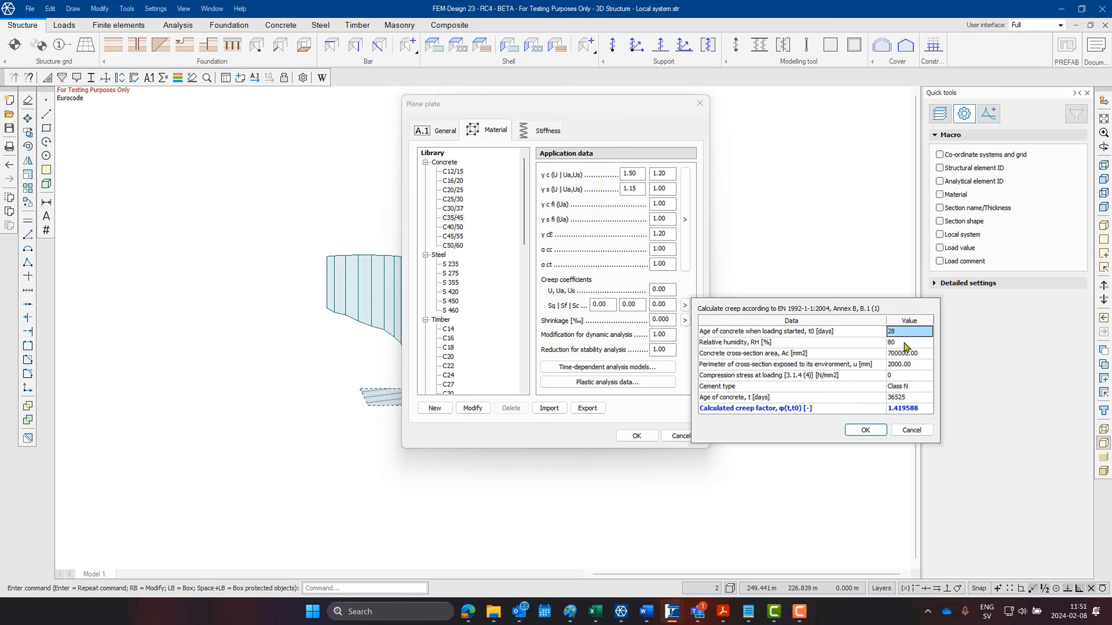
pyautogui.click(909, 354)
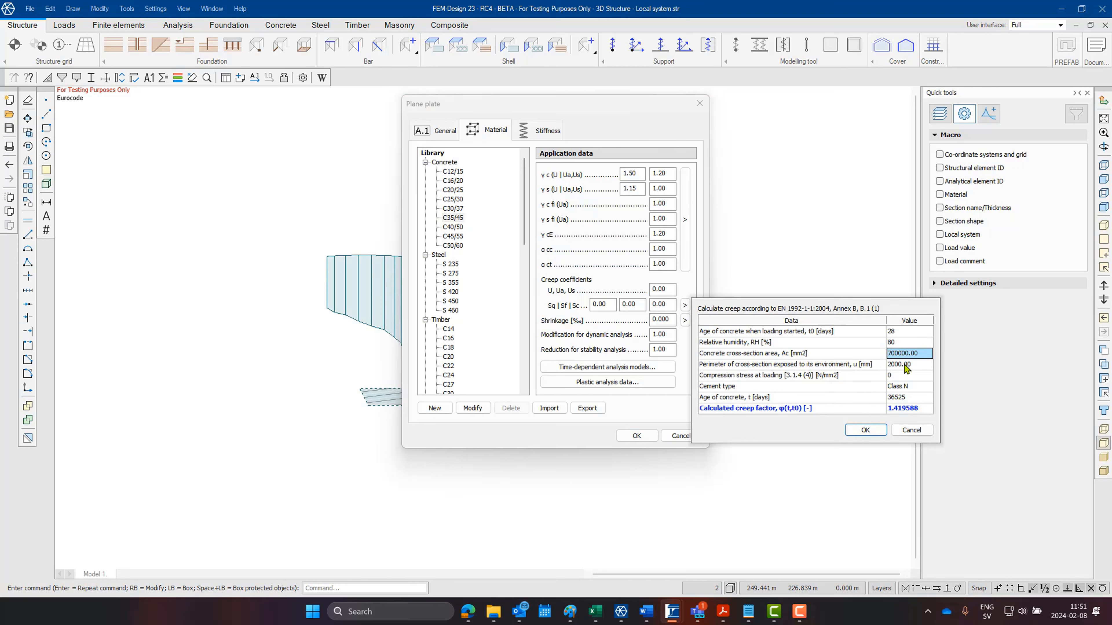
pyautogui.click(907, 375)
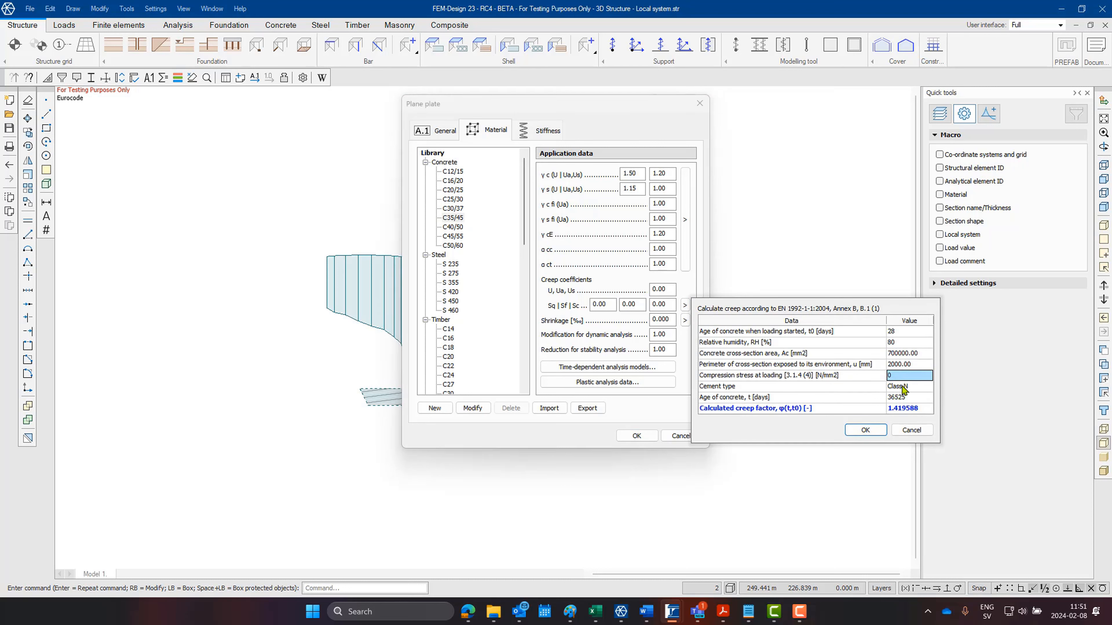
pyautogui.click(907, 397)
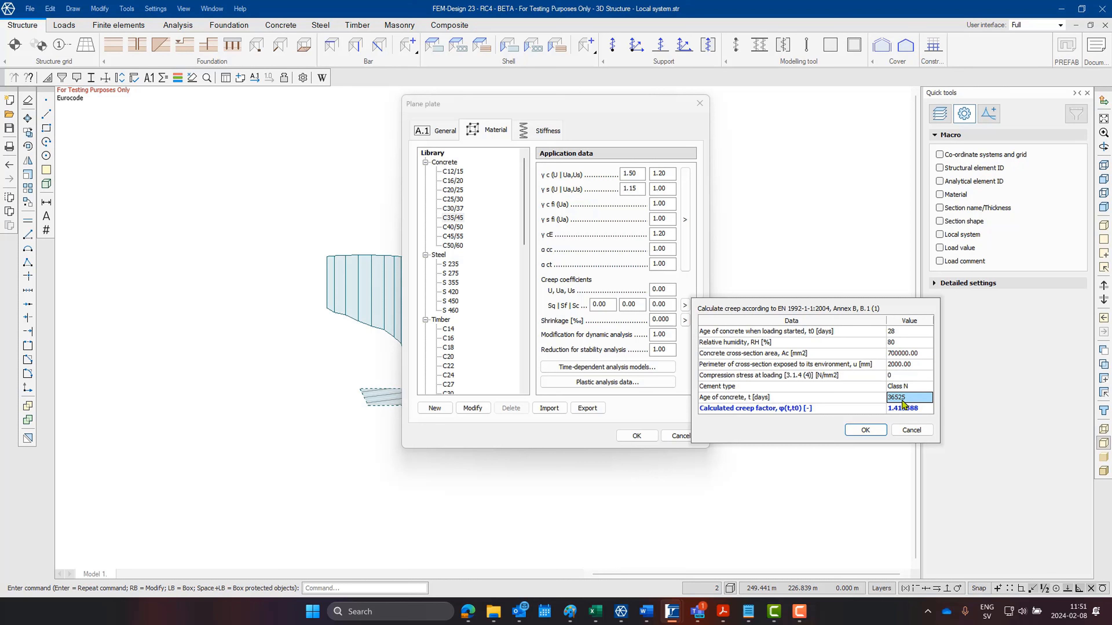
pyautogui.click(865, 429)
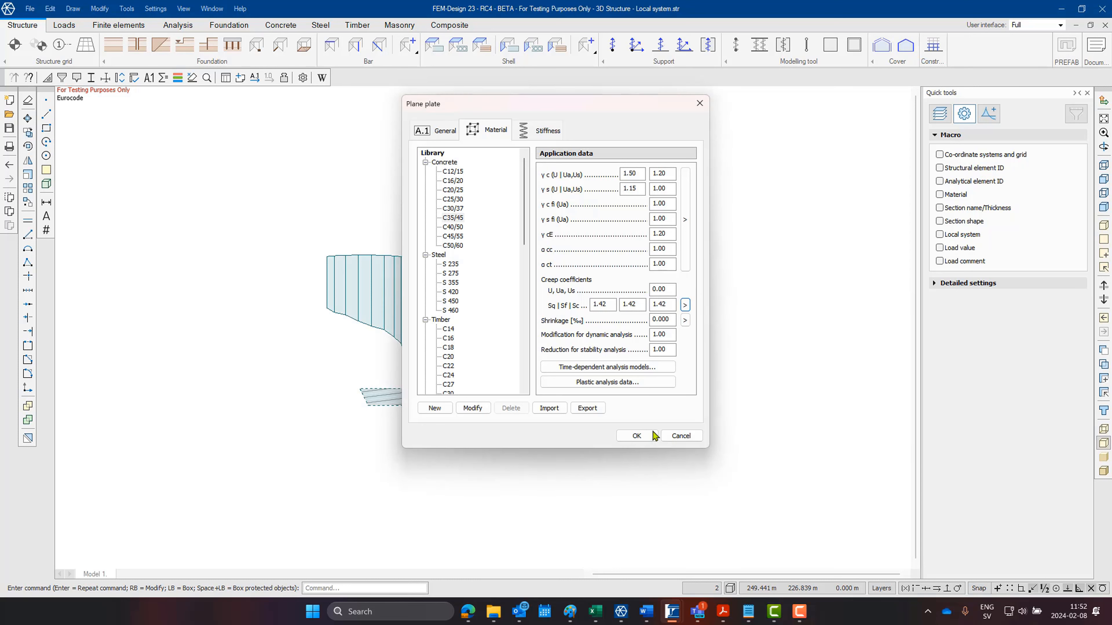
pyautogui.click(635, 436)
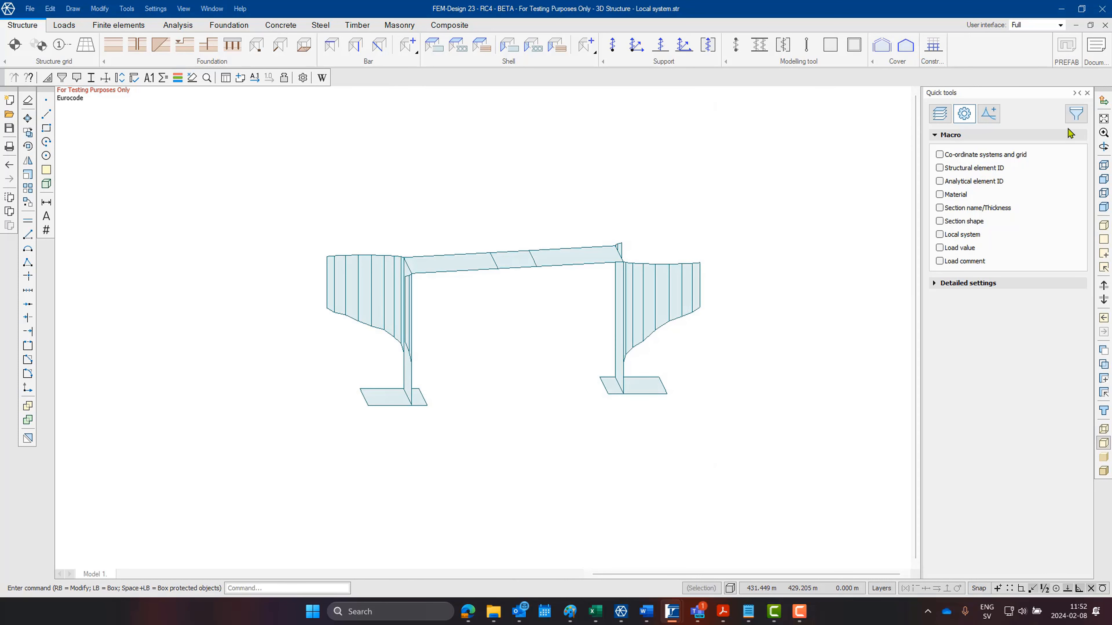
pyautogui.click(1076, 114)
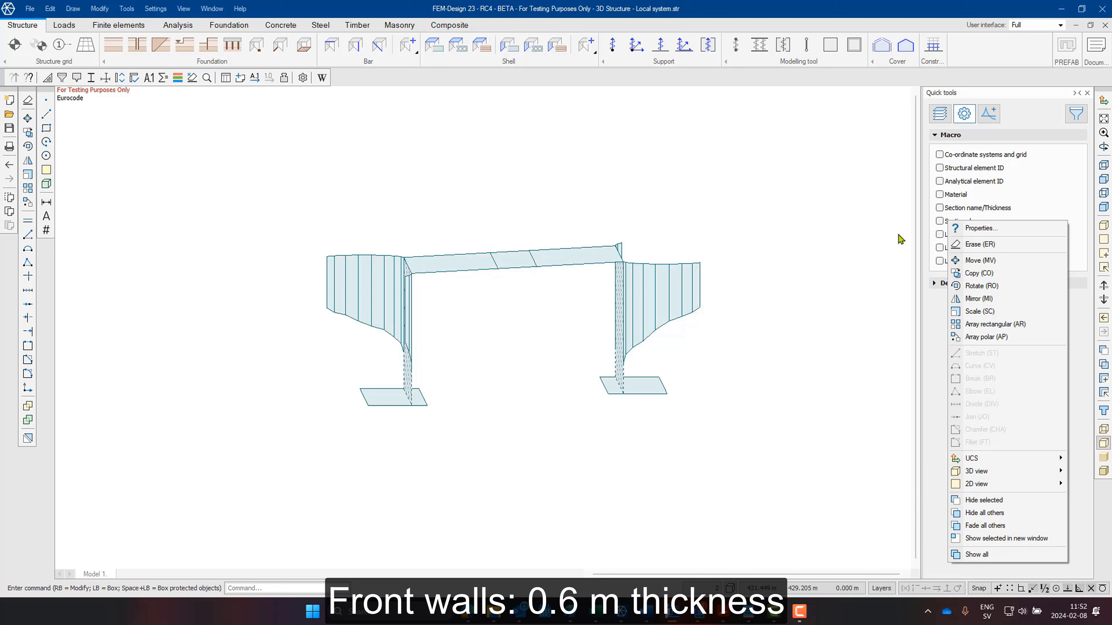
# Give the front walls a creep coefficient of 1.43 for their 600000 mm² section.
pyautogui.click(981, 227)
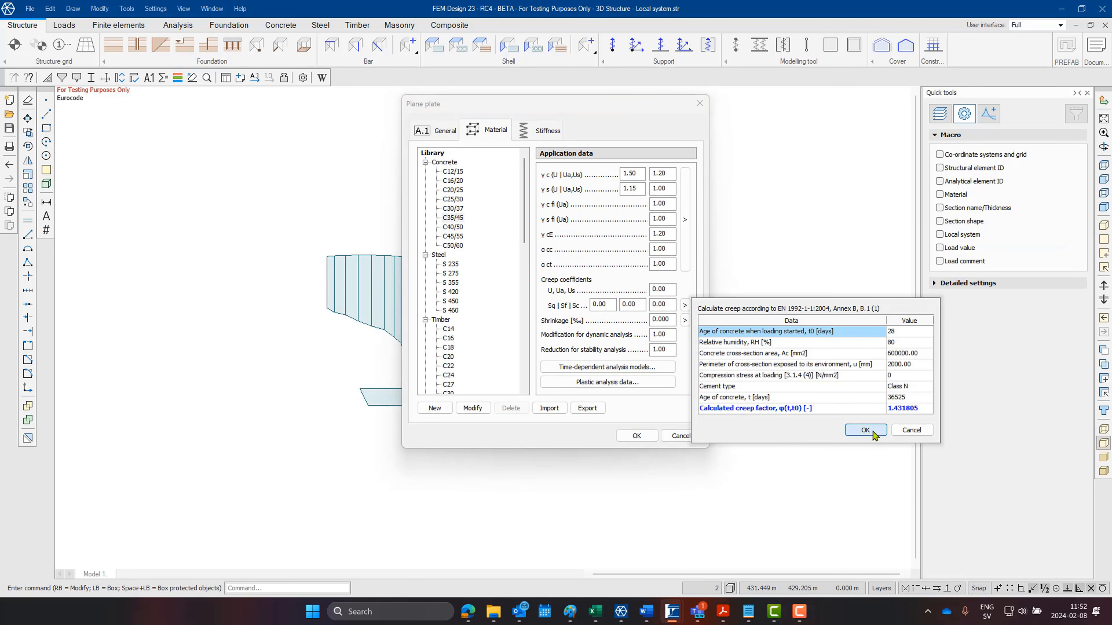
pyautogui.click(863, 430)
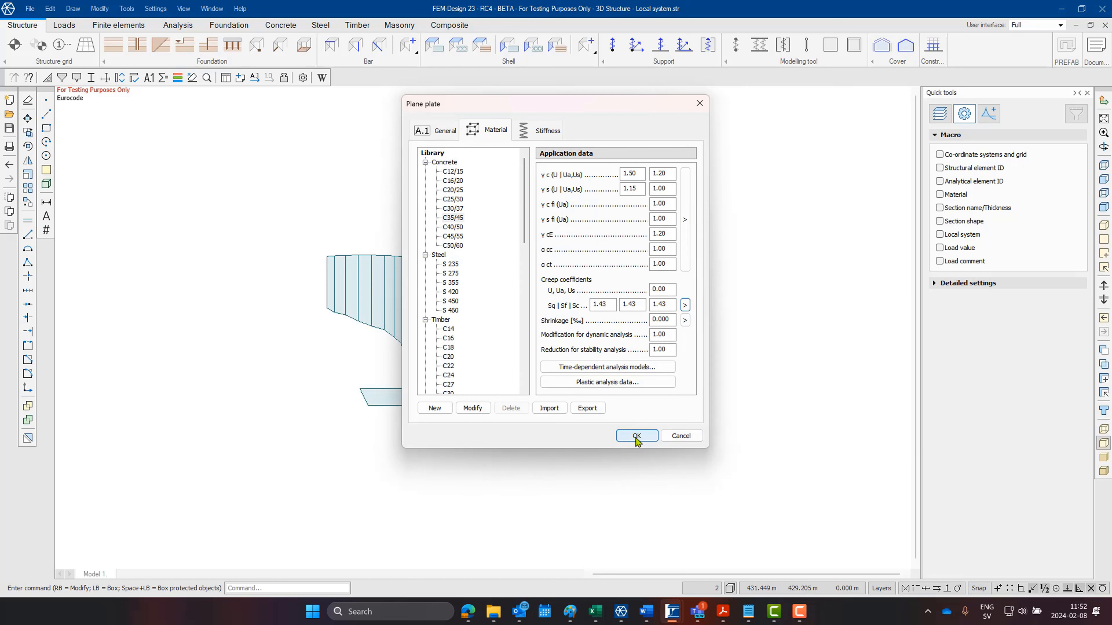
pyautogui.click(635, 436)
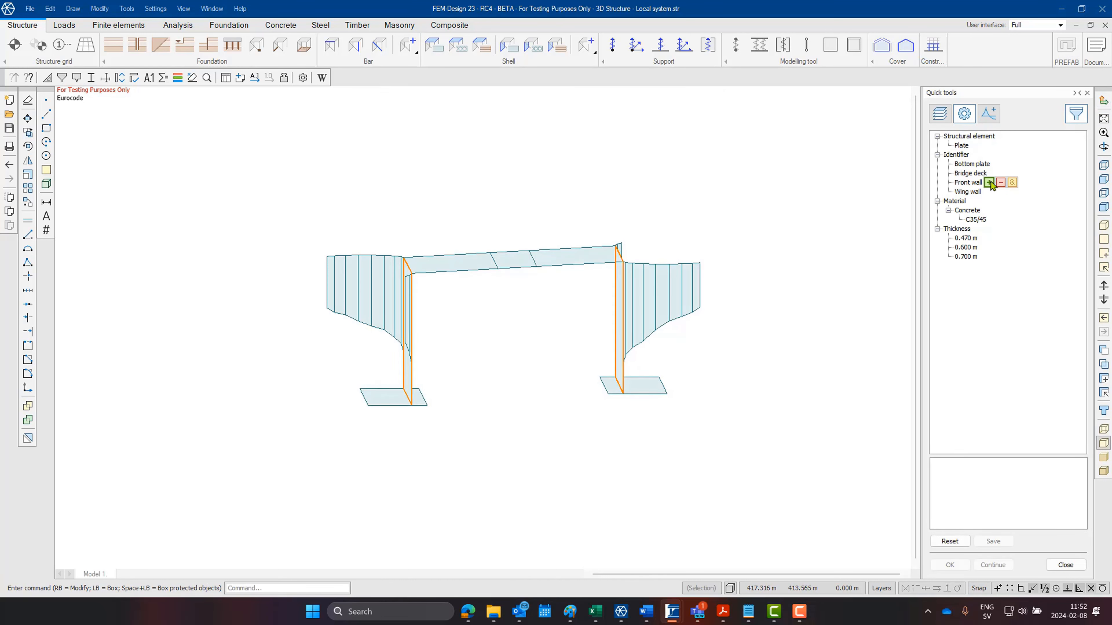
# Select the wing walls by identifier and give them creep coefficients of 1.45.
pyautogui.click(969, 174)
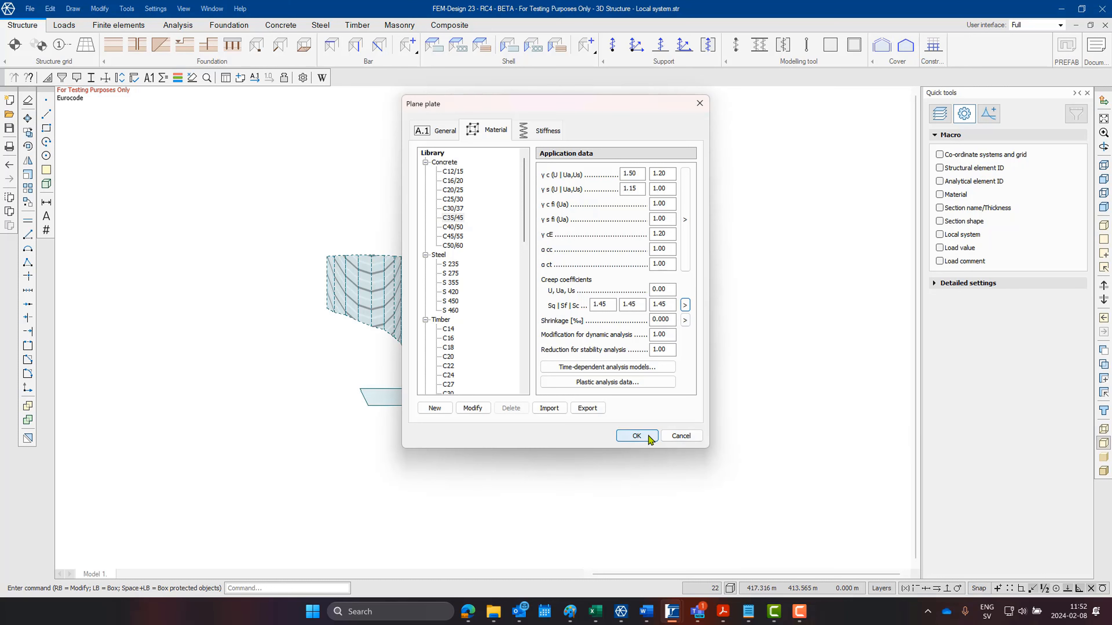
pyautogui.click(634, 435)
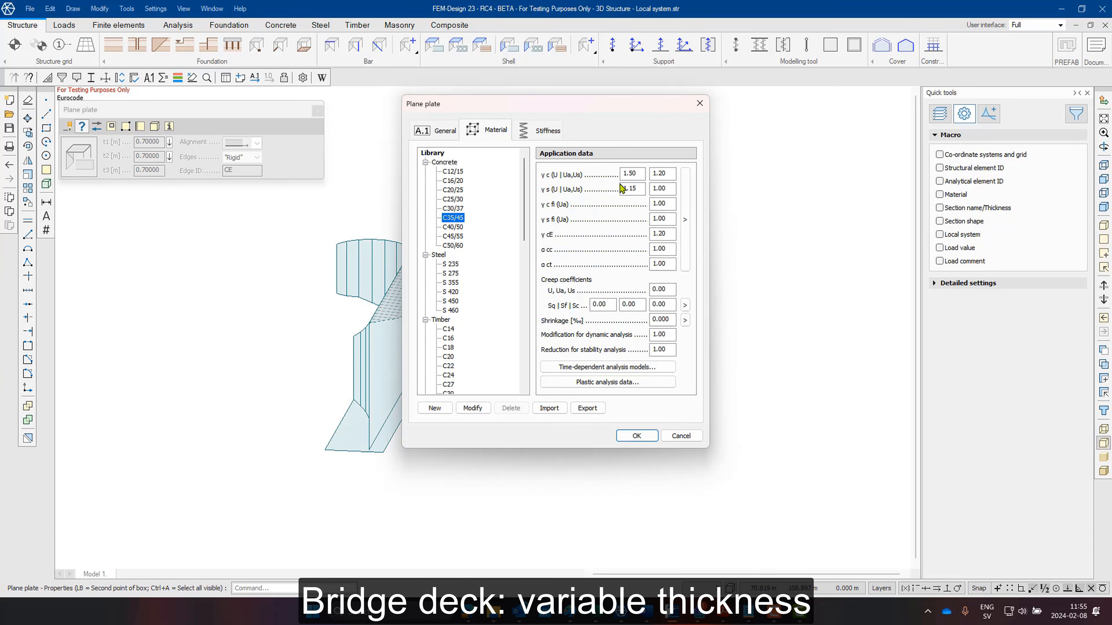
# Switch the Bridge deck plate properties to its General settings (0.7 m thickness).
pyautogui.click(444, 130)
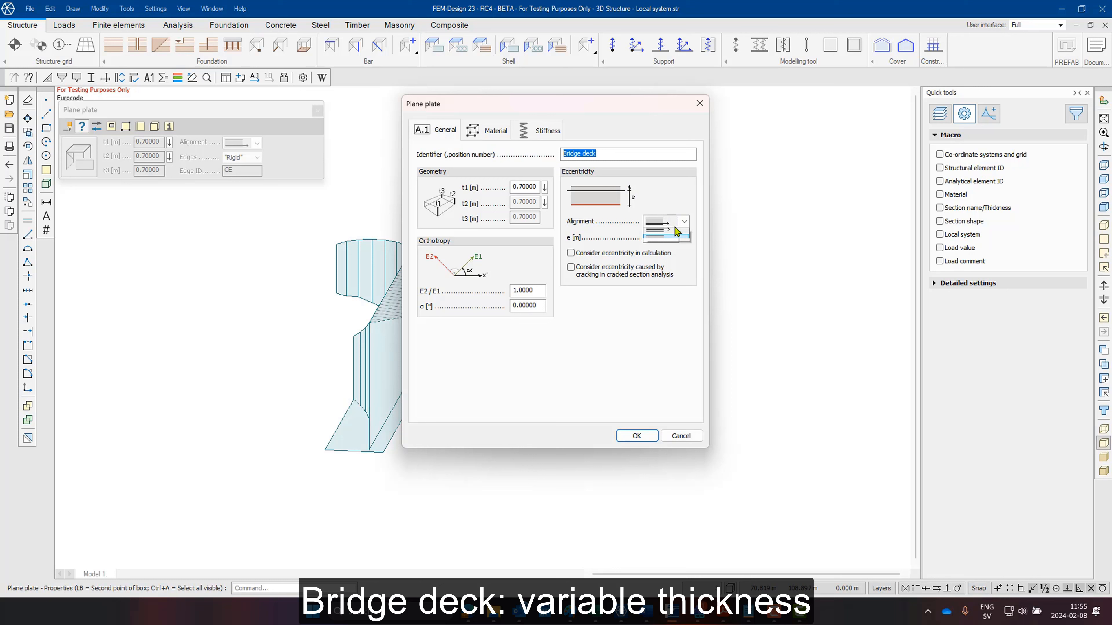